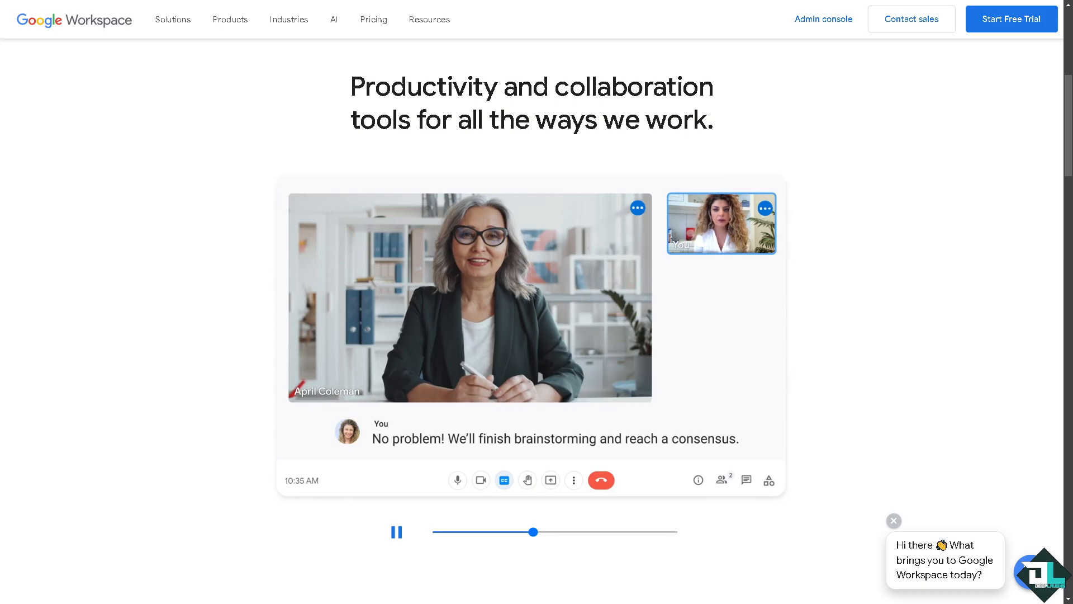
Go from the Workspace homepage via Start Free Trial back to the Admin console sign-in
{"action": "left_click", "coordinate": [550, 479]}
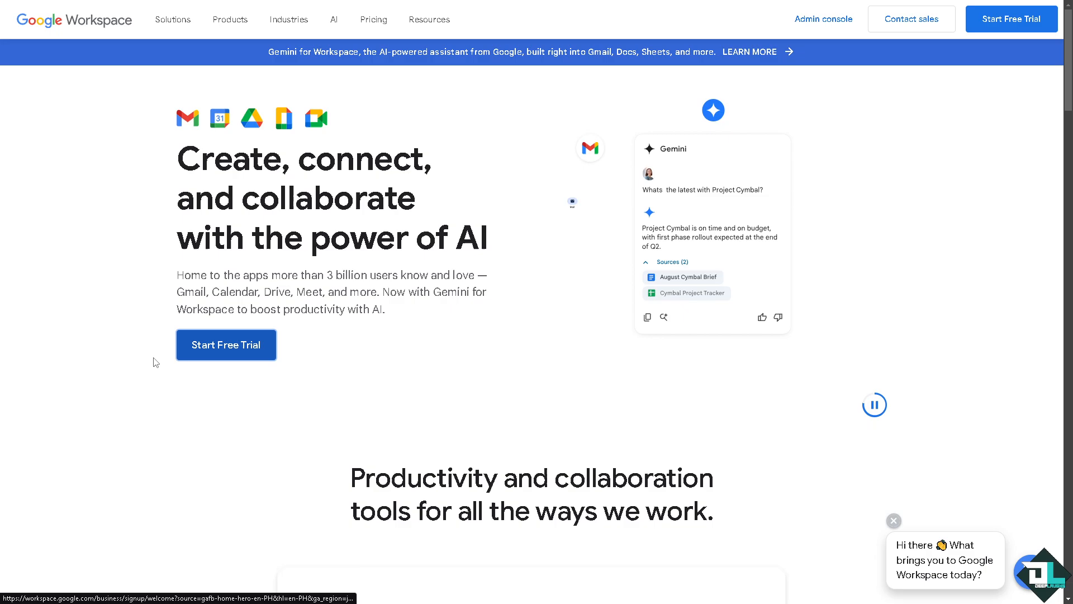
{"action": "left_click", "coordinate": [226, 344]}
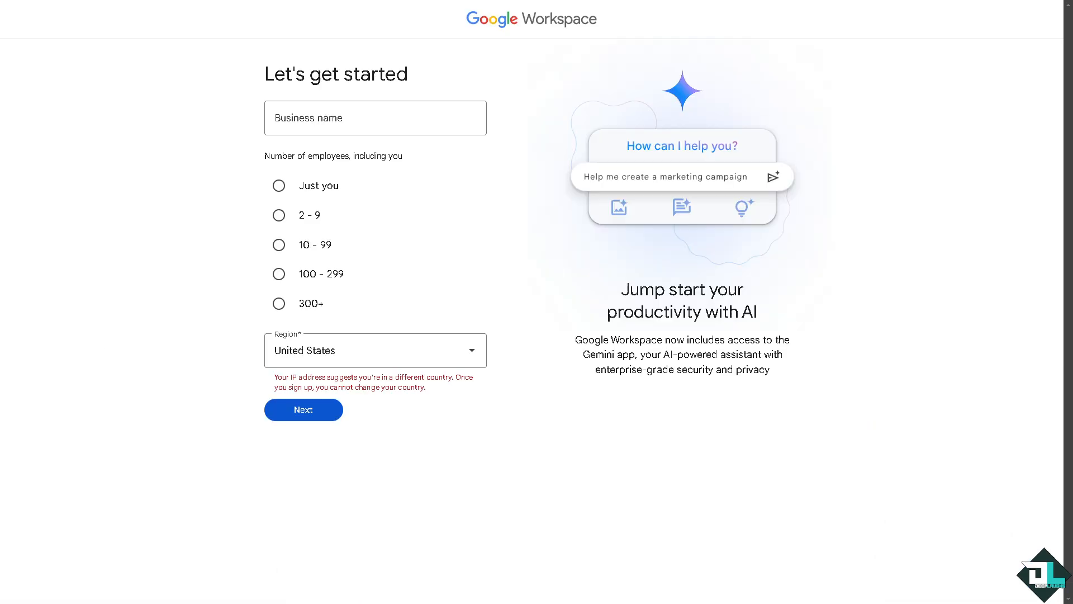
{"action": "left_click", "coordinate": [303, 409]}
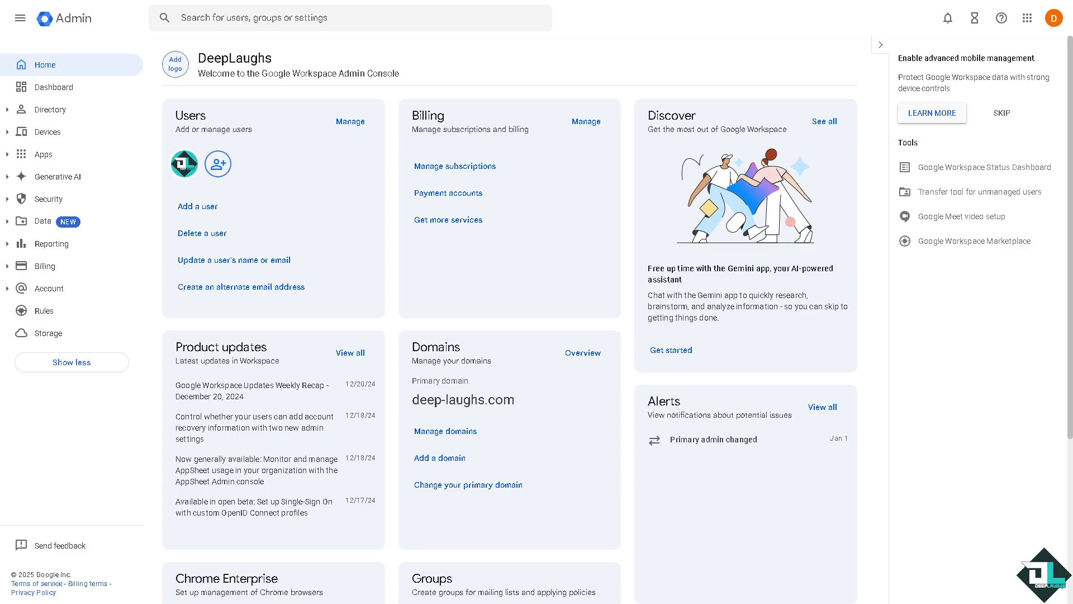
{"action": "mouse_move", "coordinate": [58, 177]}
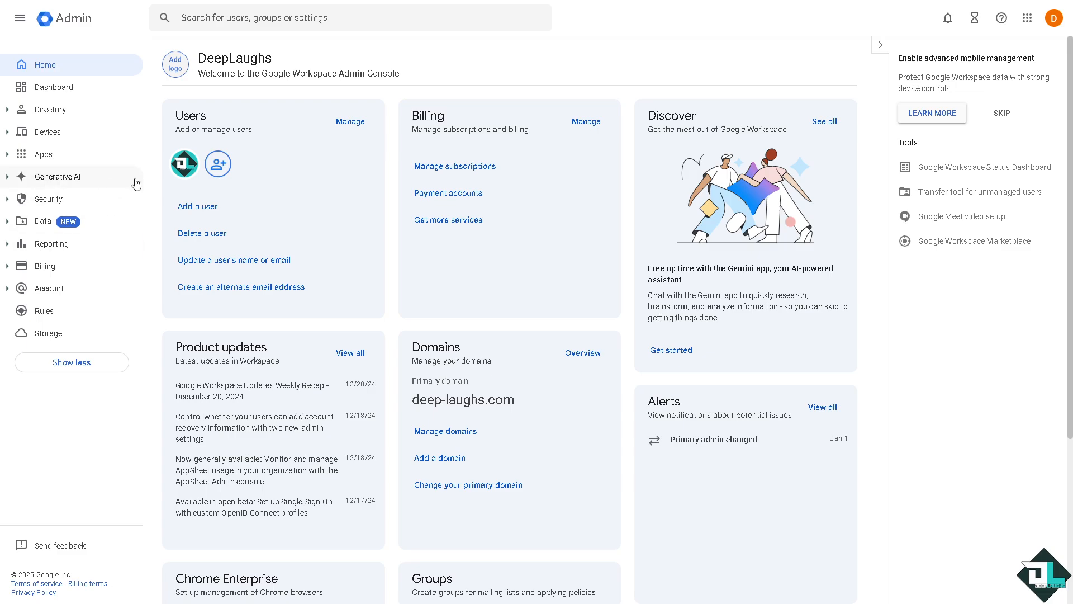
{"action": "mouse_move", "coordinate": [103, 88]}
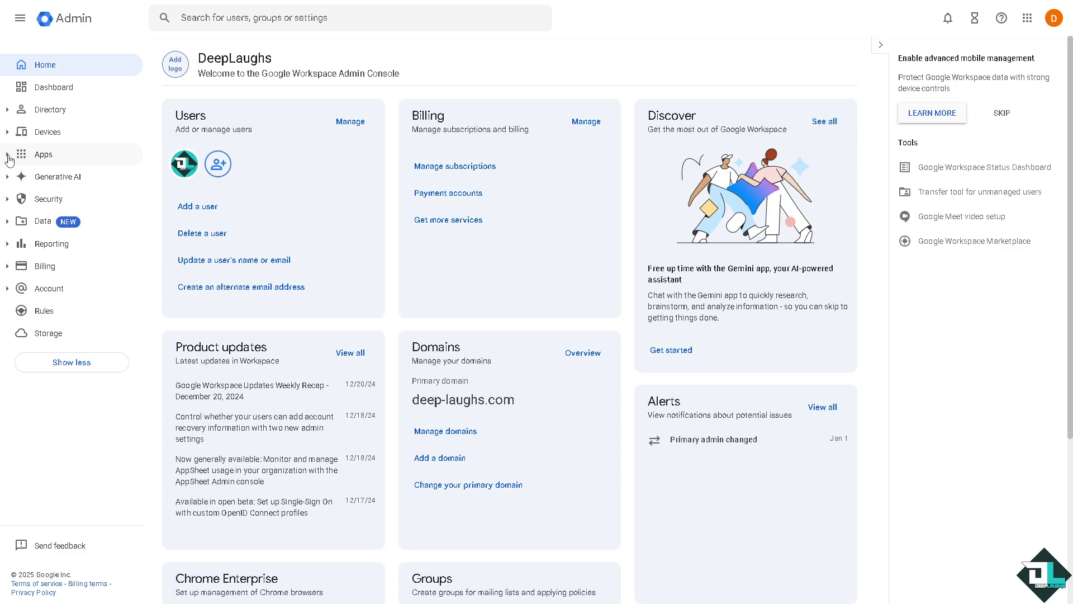
Expand the Apps section in the left sidebar to list Google Workspace services
{"action": "left_click", "coordinate": [43, 154]}
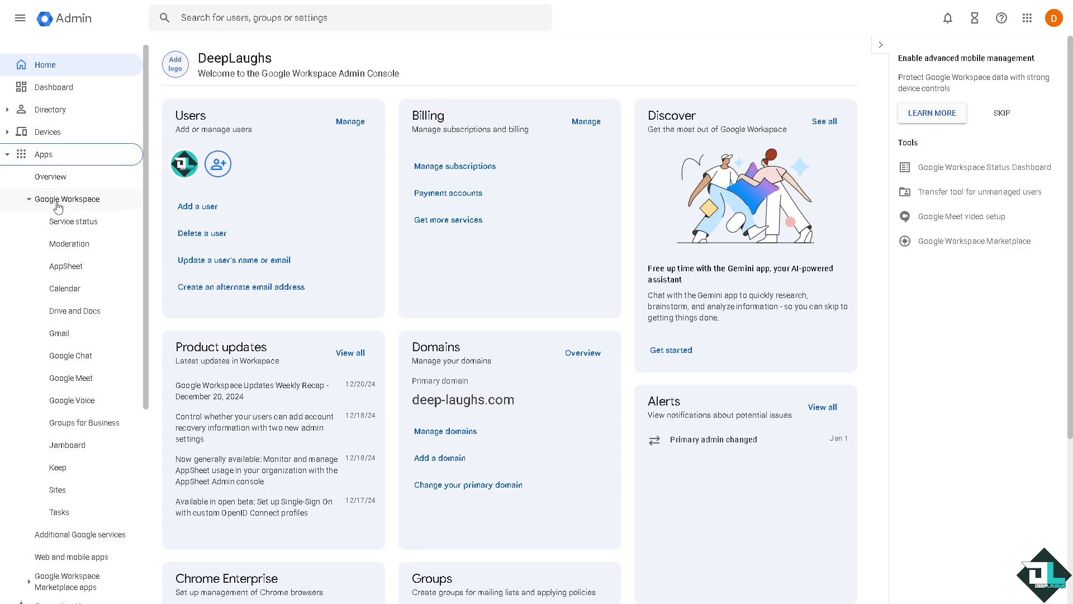
{"action": "mouse_move", "coordinate": [71, 288]}
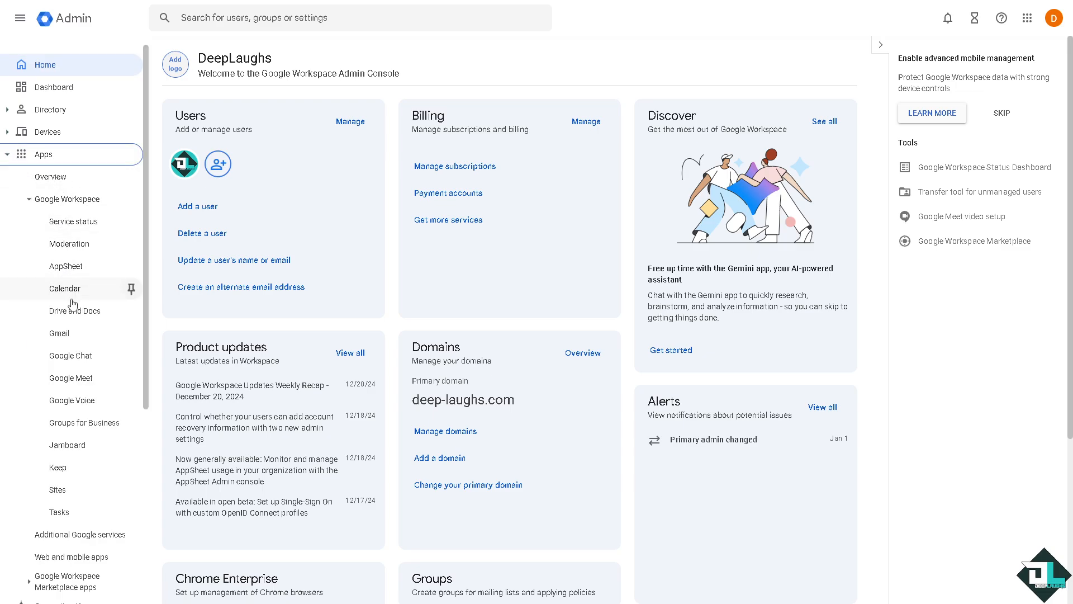
{"action": "mouse_move", "coordinate": [60, 333]}
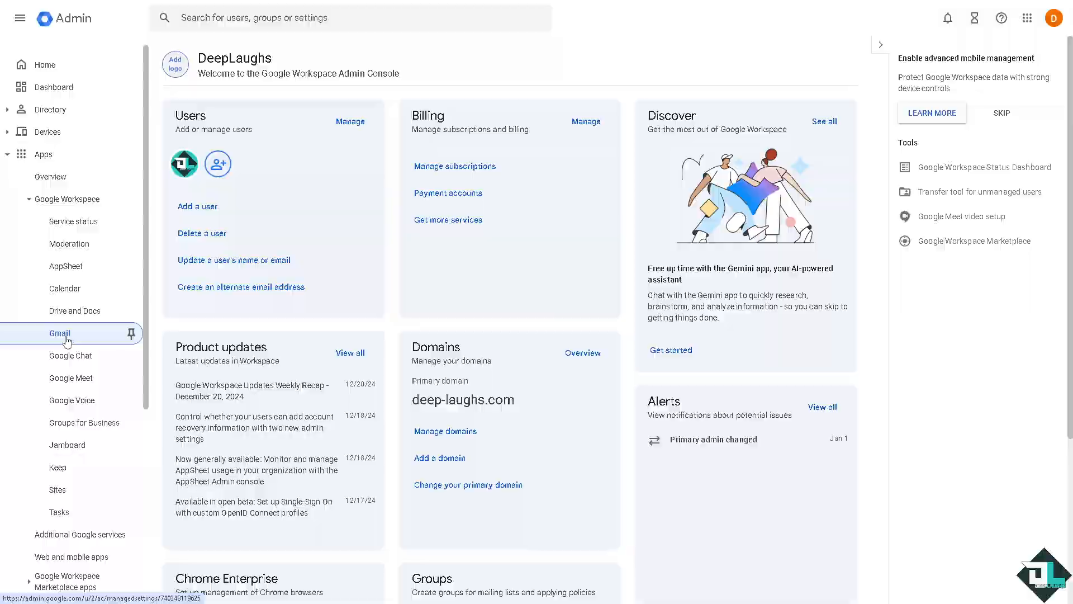
Open the Gmail service settings and its Default routing section
{"action": "left_click", "coordinate": [59, 334]}
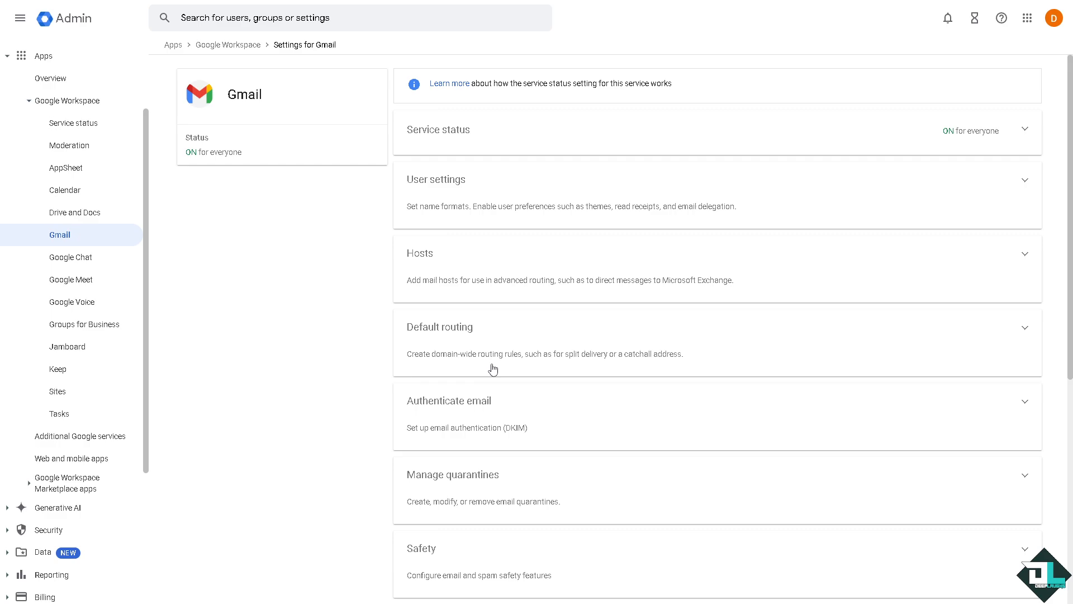
{"action": "mouse_move", "coordinate": [498, 367]}
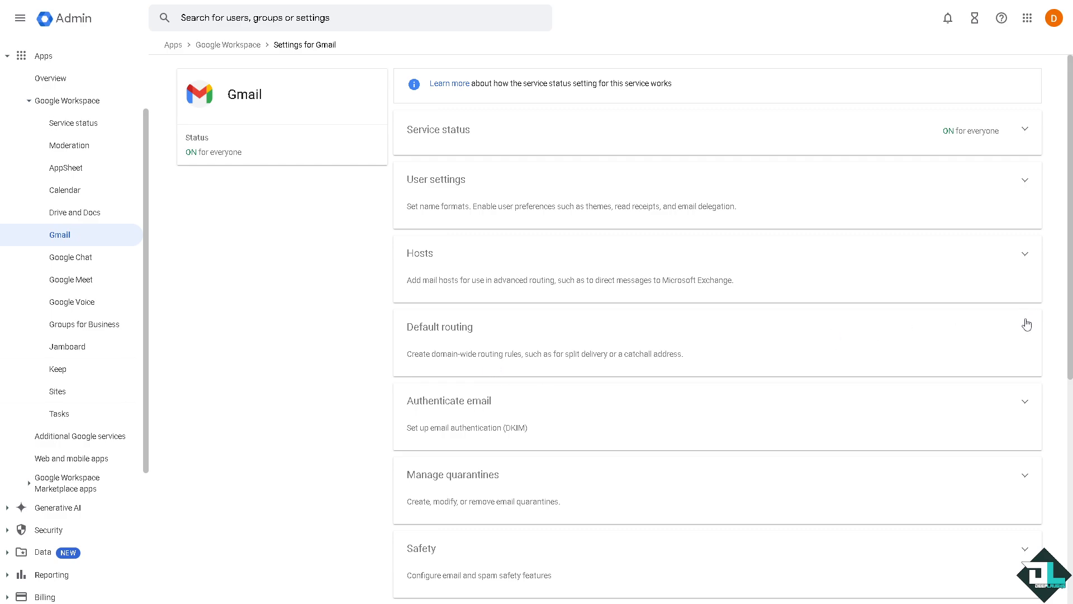
{"action": "left_click", "coordinate": [1025, 327]}
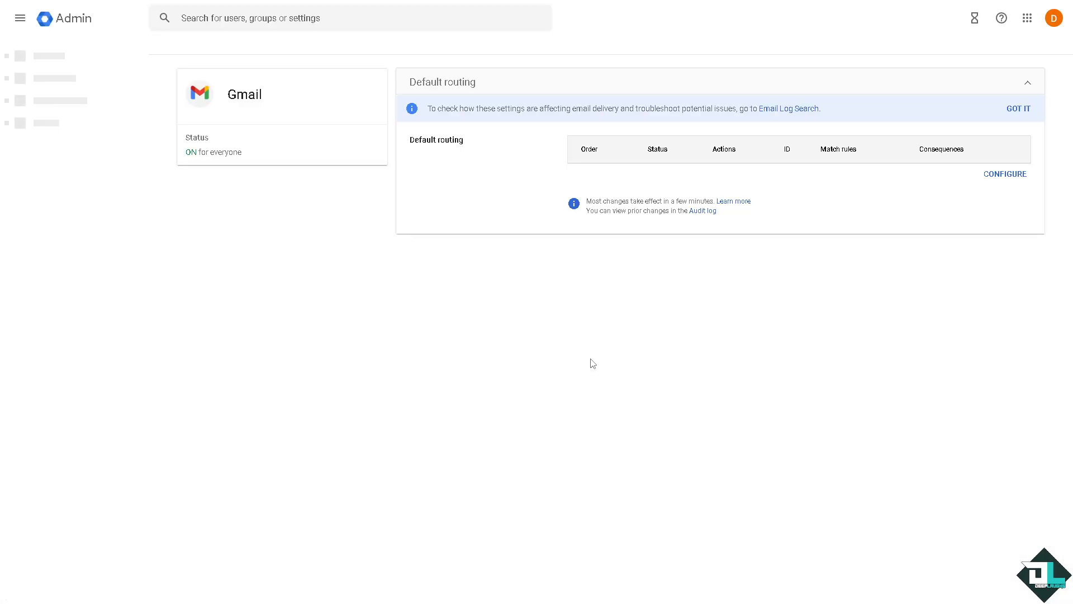
{"action": "left_click", "coordinate": [20, 19]}
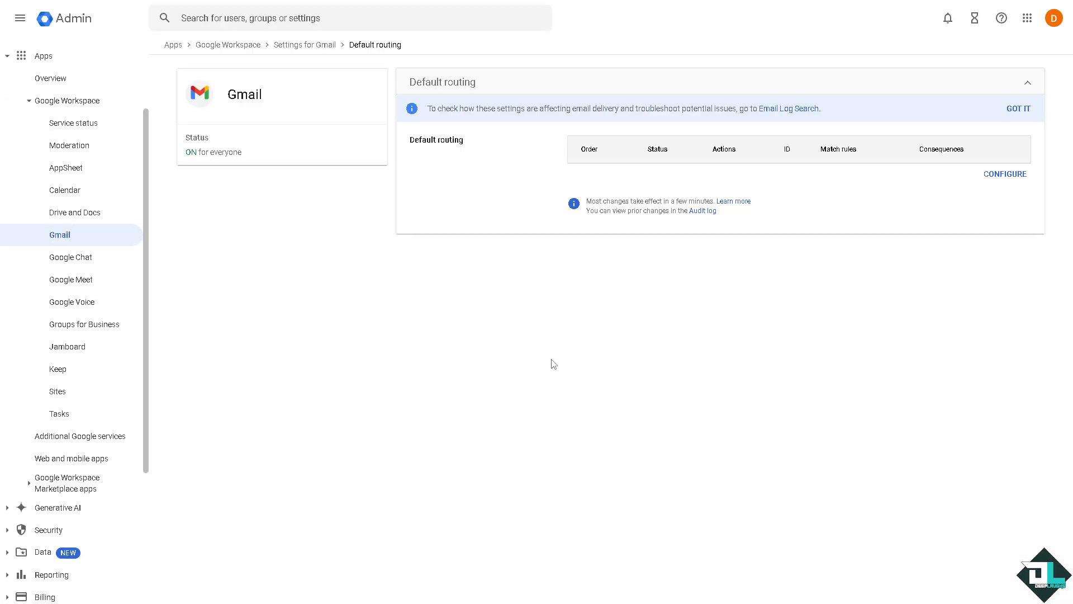
{"action": "mouse_move", "coordinate": [959, 181]}
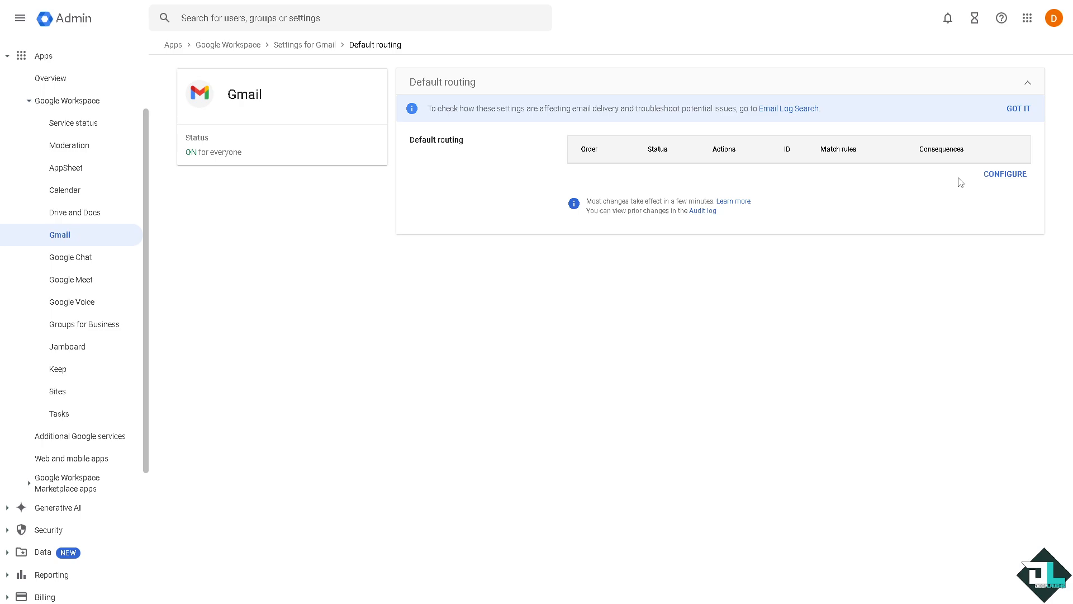
{"action": "mouse_move", "coordinate": [725, 187]}
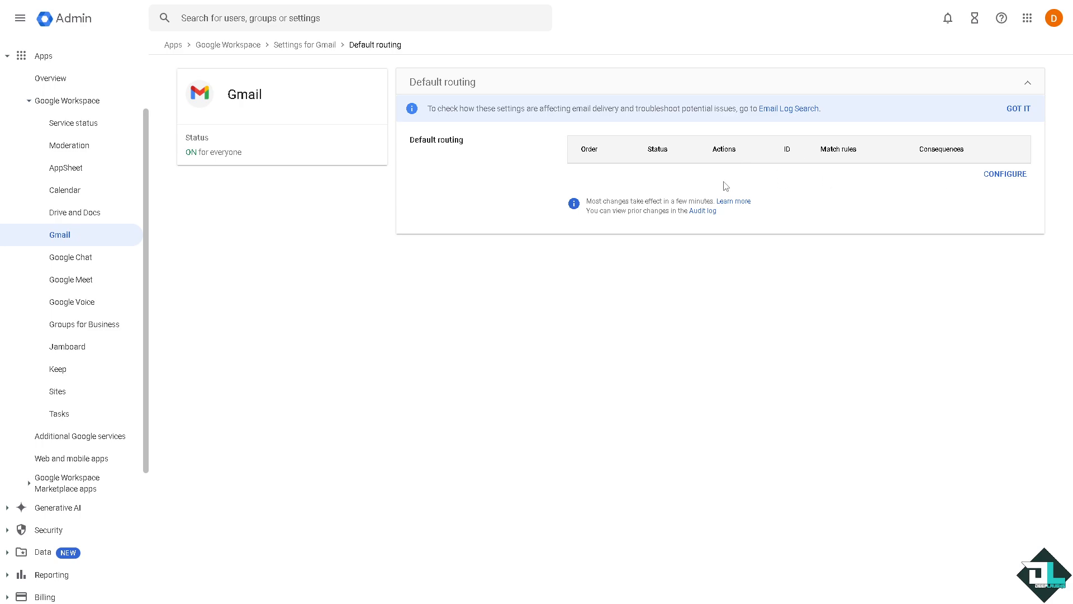
{"action": "mouse_move", "coordinate": [1000, 180]}
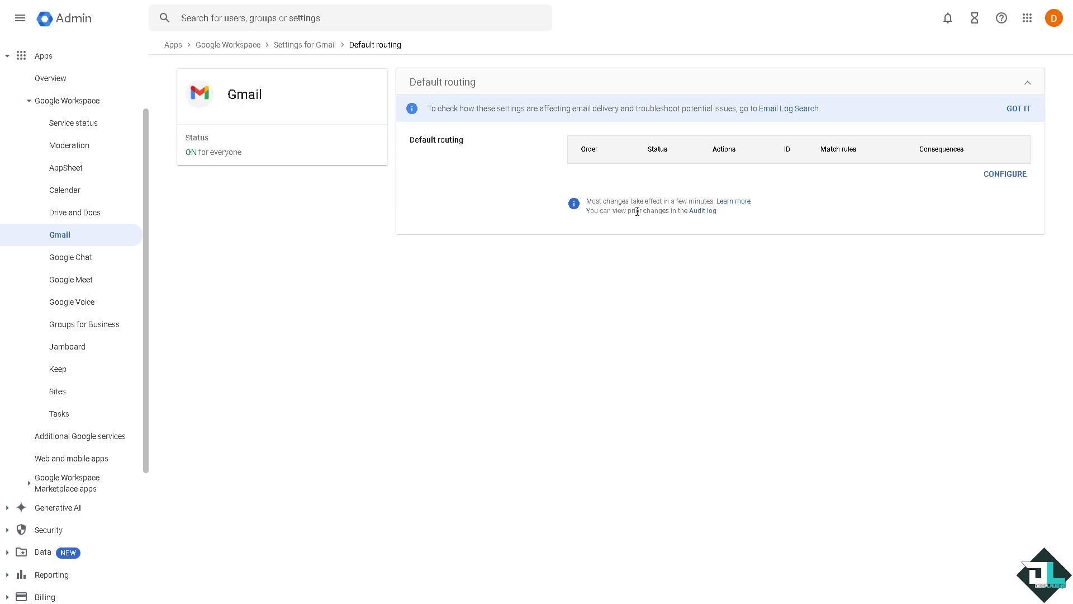
{"action": "mouse_move", "coordinate": [996, 186]}
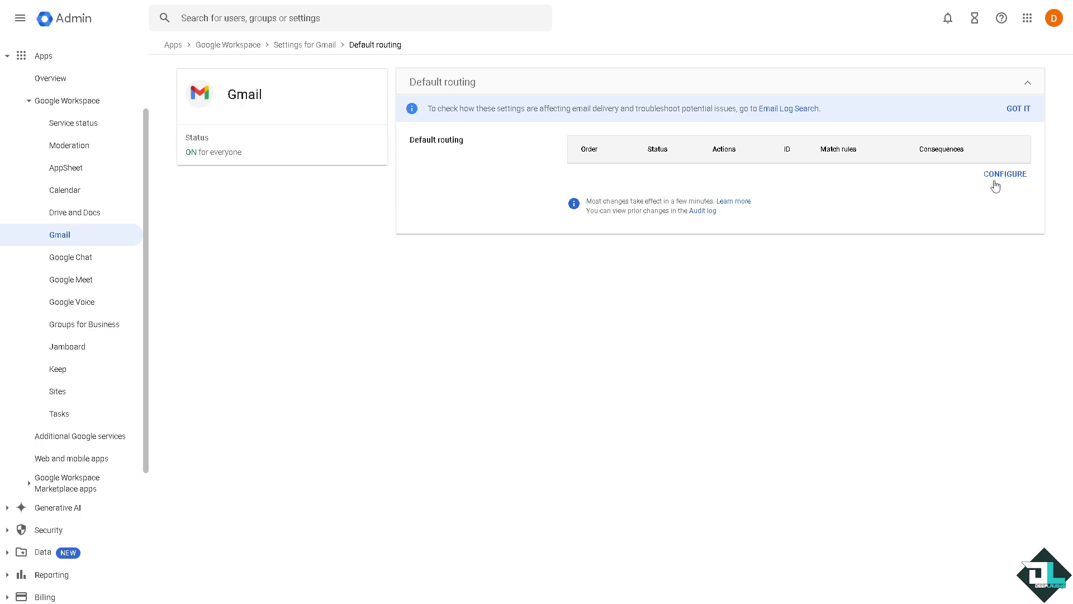
Start a new default routing rule with envelope recipients set to All recipients
{"action": "left_click", "coordinate": [1005, 175]}
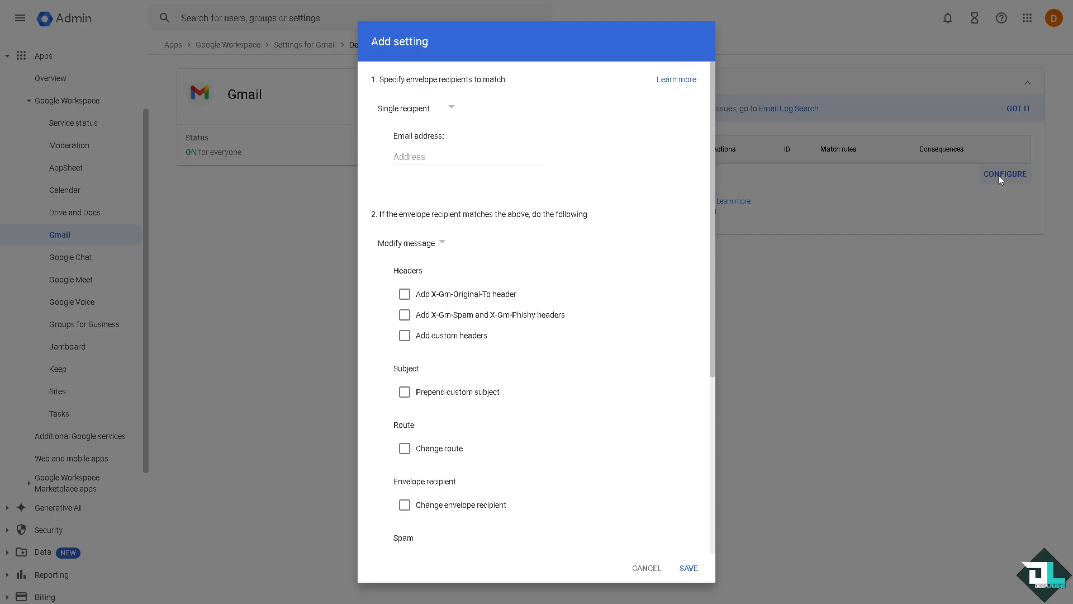
{"action": "scroll", "scroll_direction": "down", "scroll_amount": 3}
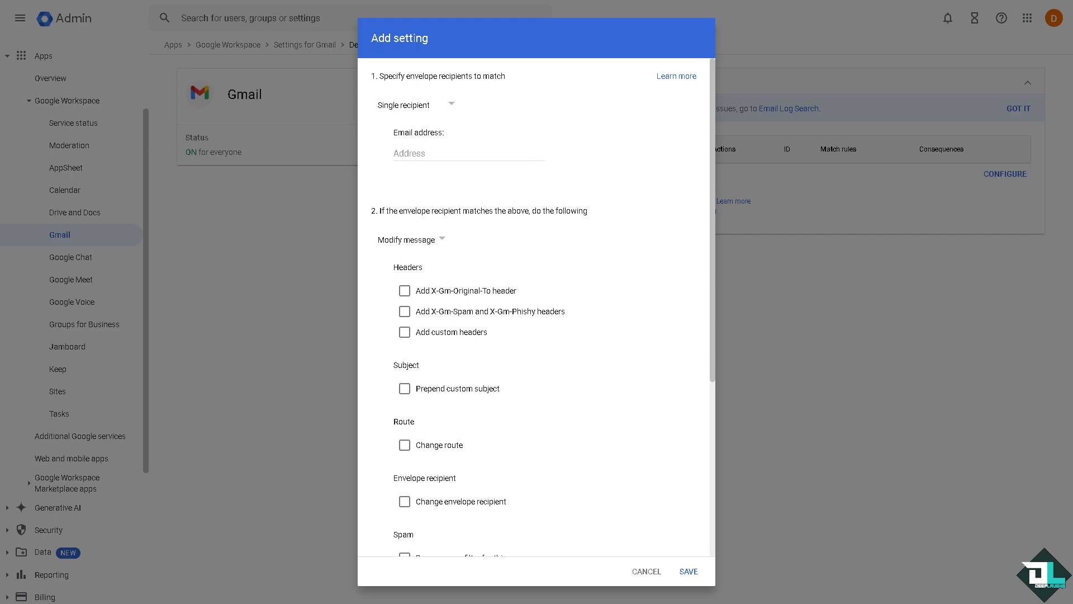
{"action": "mouse_move", "coordinate": [455, 109]}
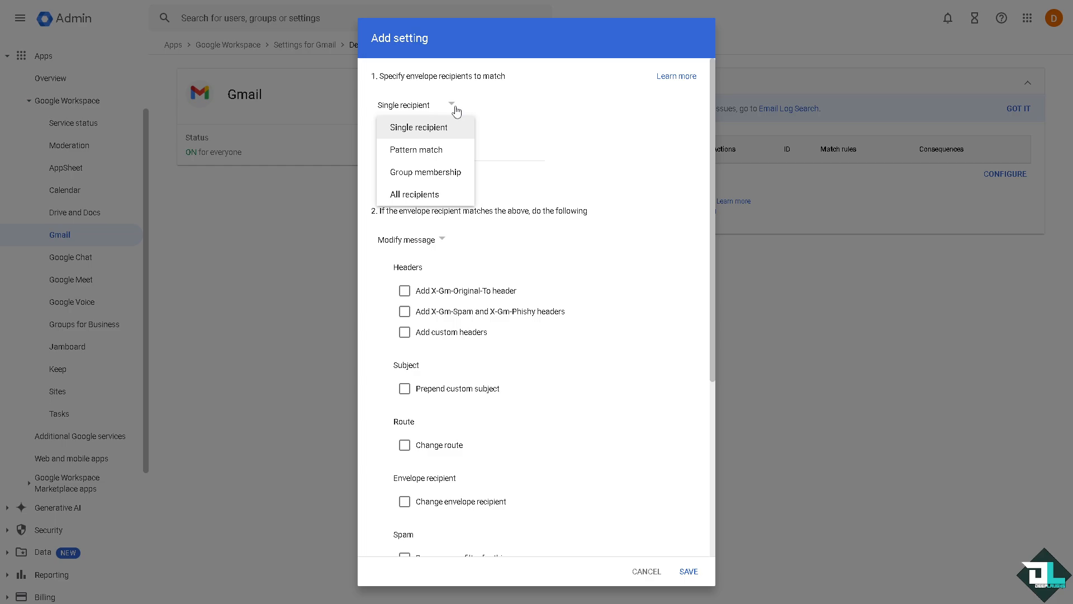
{"action": "mouse_move", "coordinate": [446, 158]}
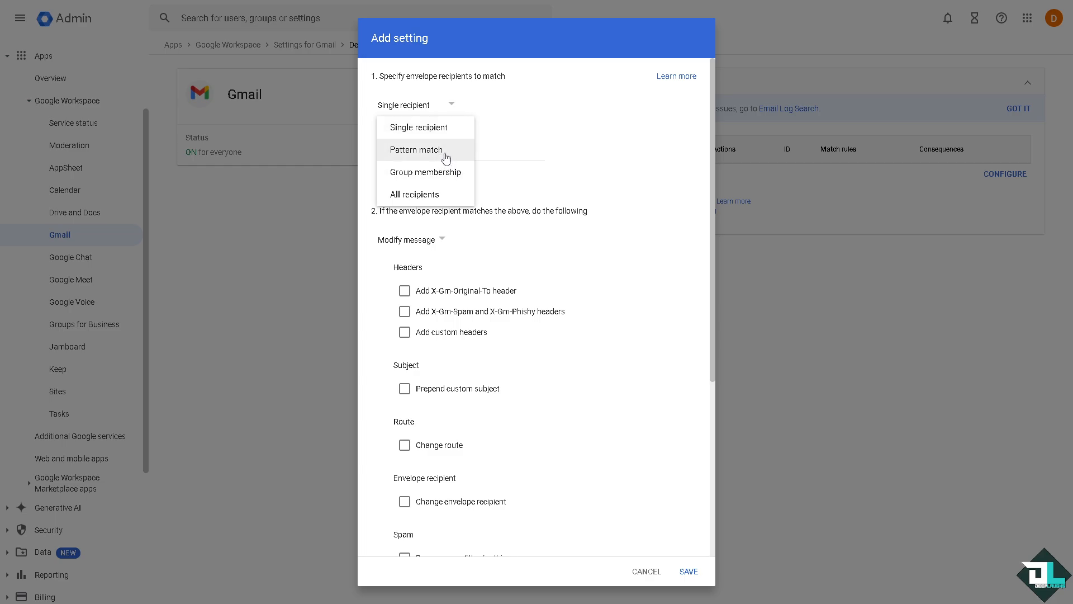
{"action": "mouse_move", "coordinate": [452, 184]}
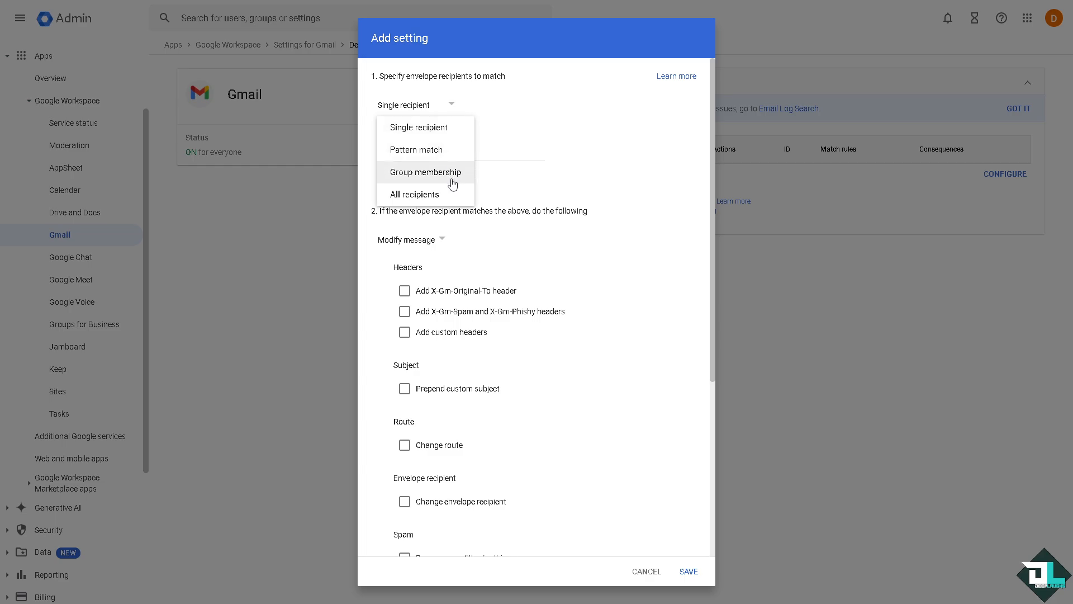
{"action": "mouse_move", "coordinate": [446, 198]}
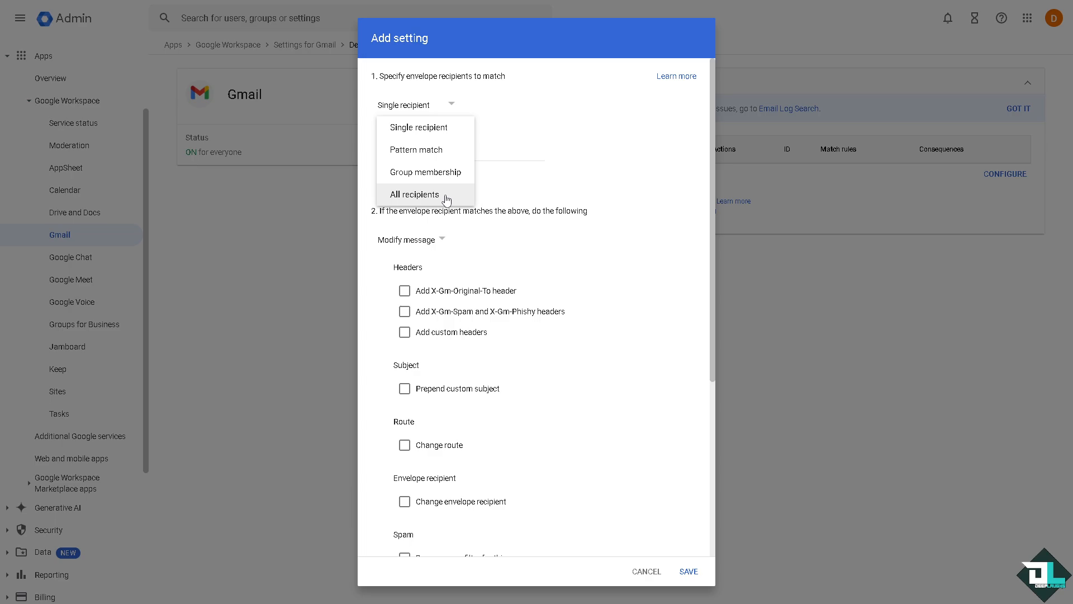
{"action": "left_click", "coordinate": [414, 193]}
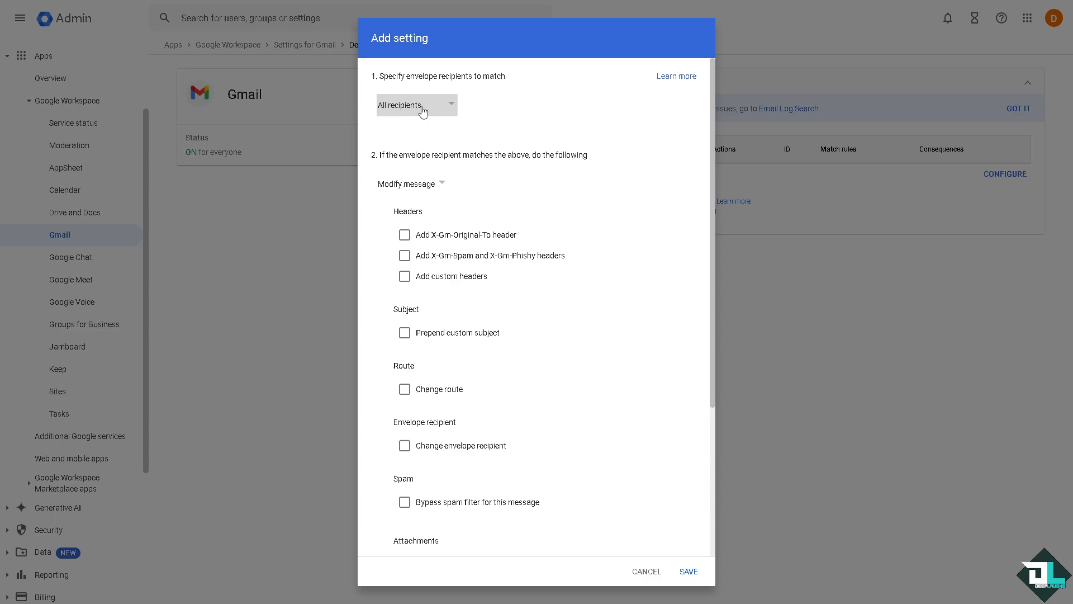
{"action": "left_click", "coordinate": [416, 105]}
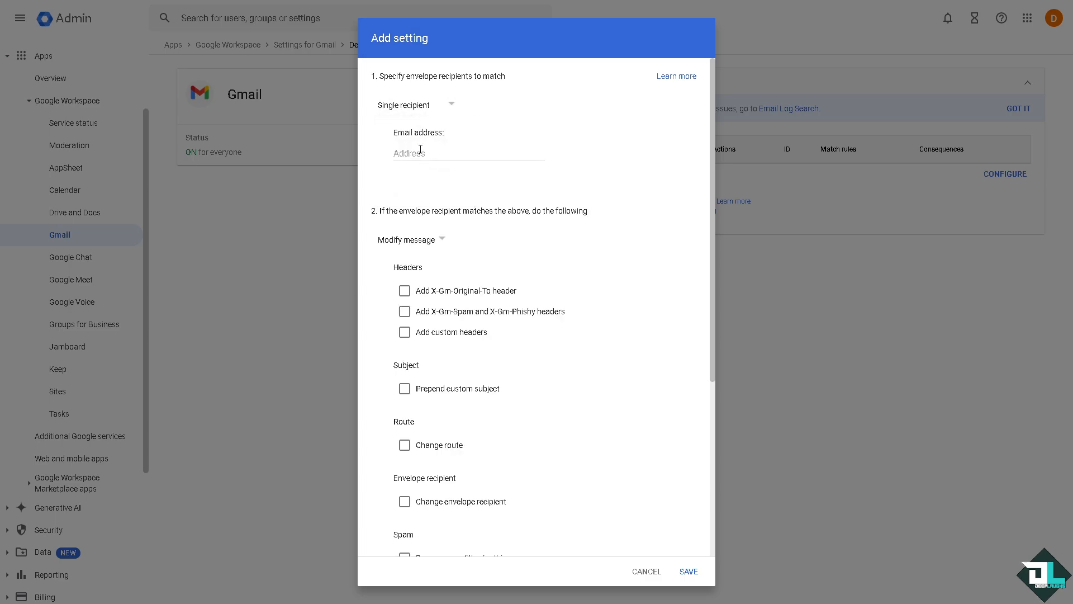
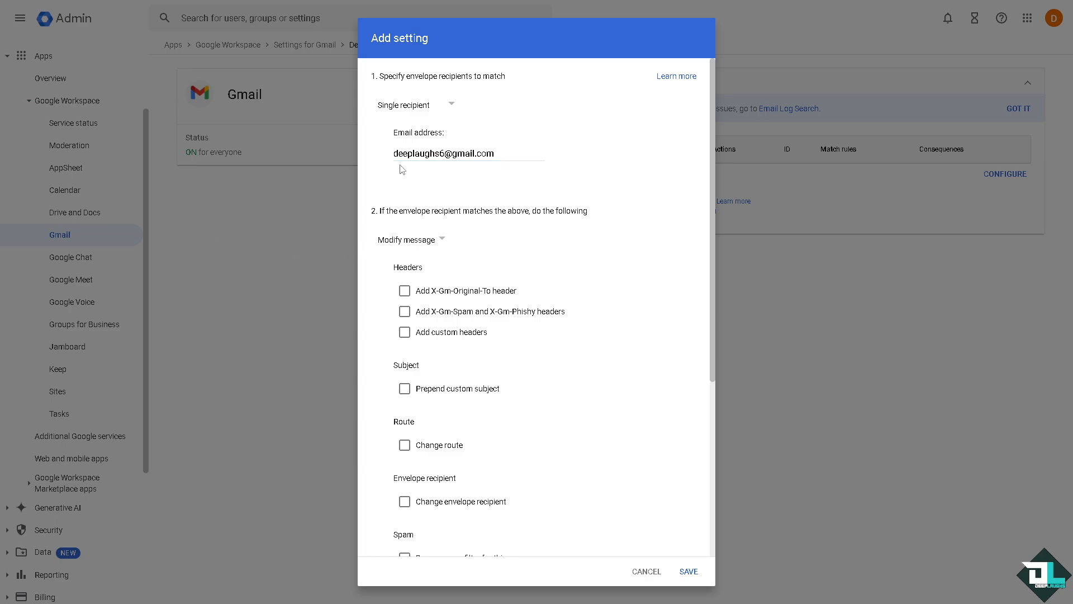
{"action": "double_click", "coordinate": [443, 153]}
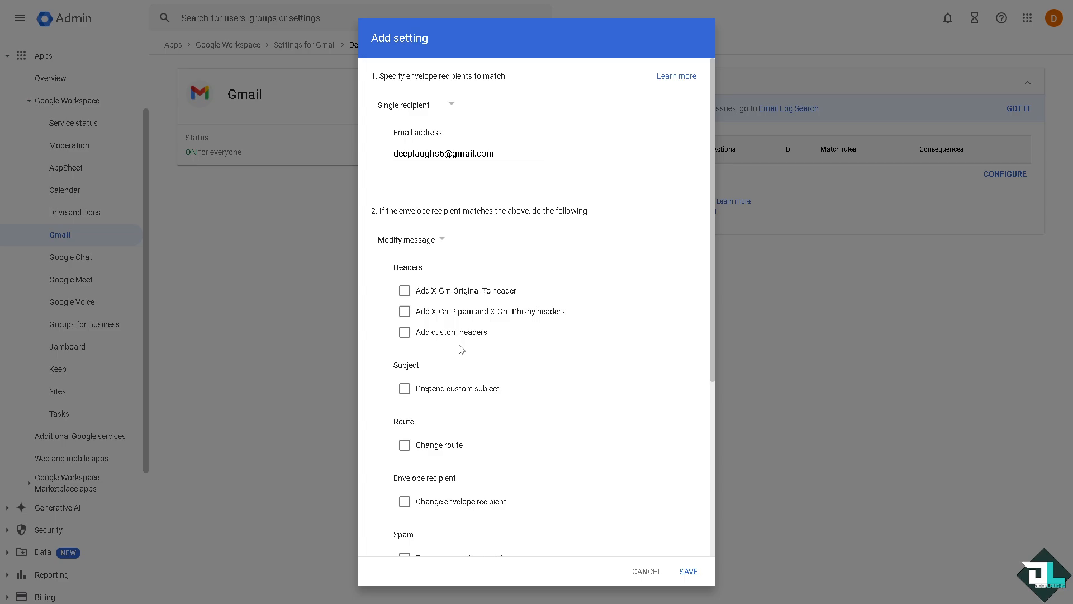
{"action": "scroll", "scroll_direction": "down", "scroll_amount": 3}
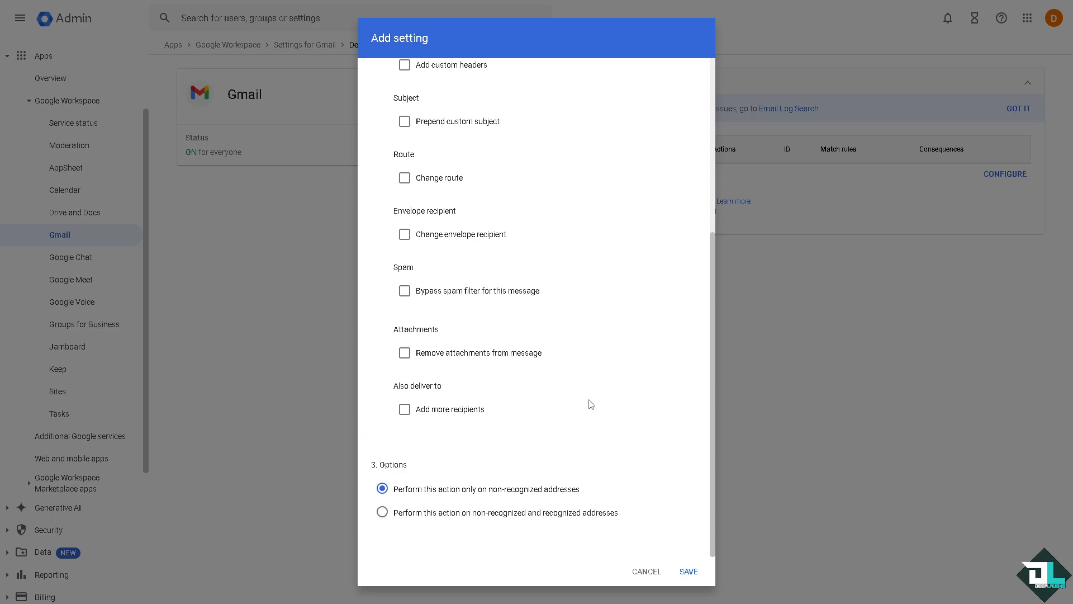
{"action": "left_click", "coordinate": [404, 409]}
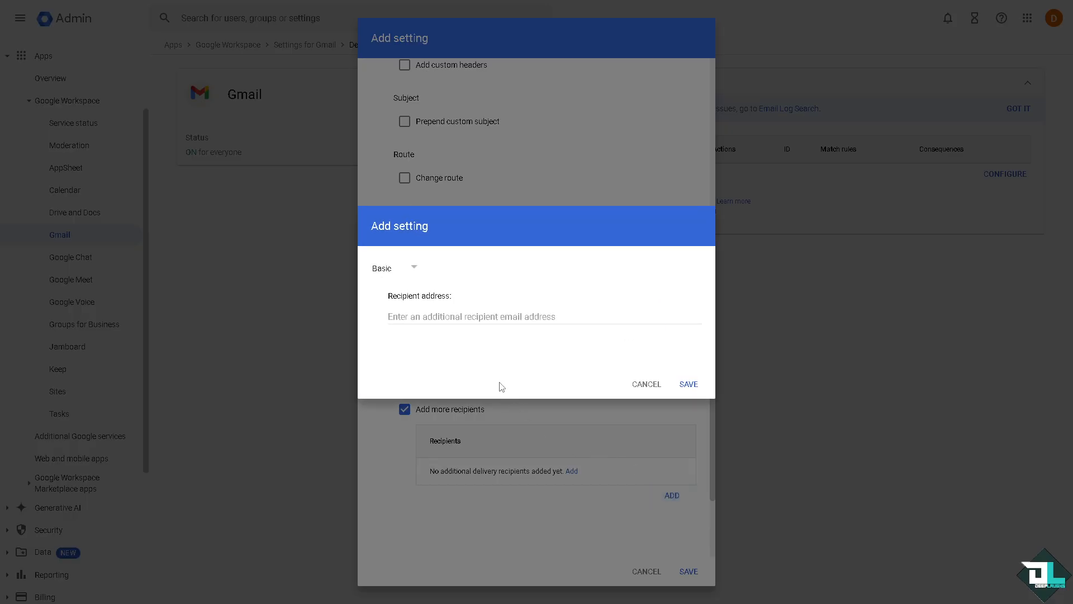
{"action": "mouse_move", "coordinate": [470, 317]}
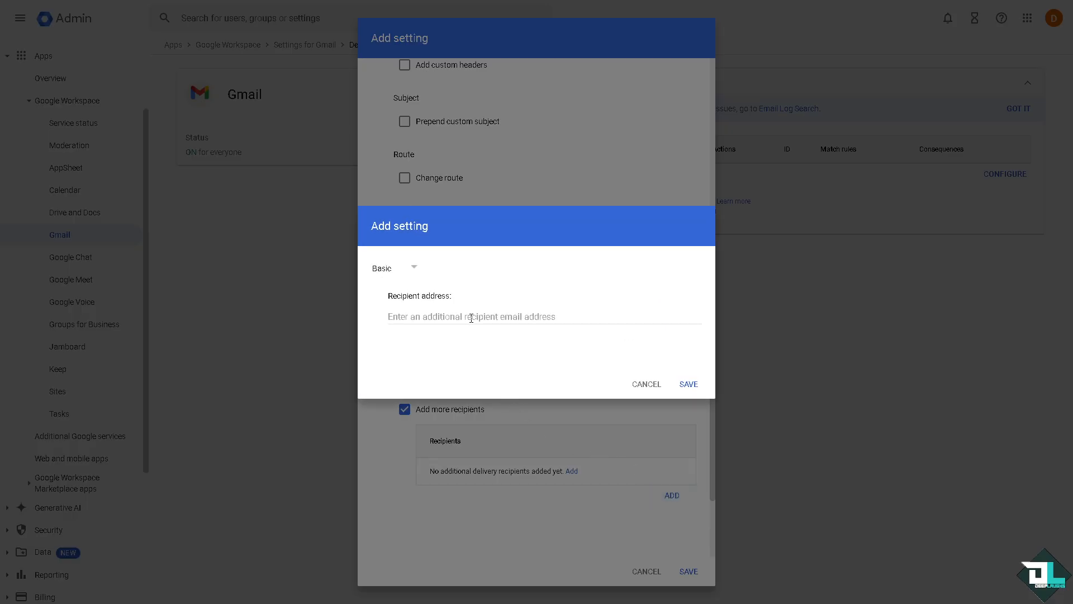
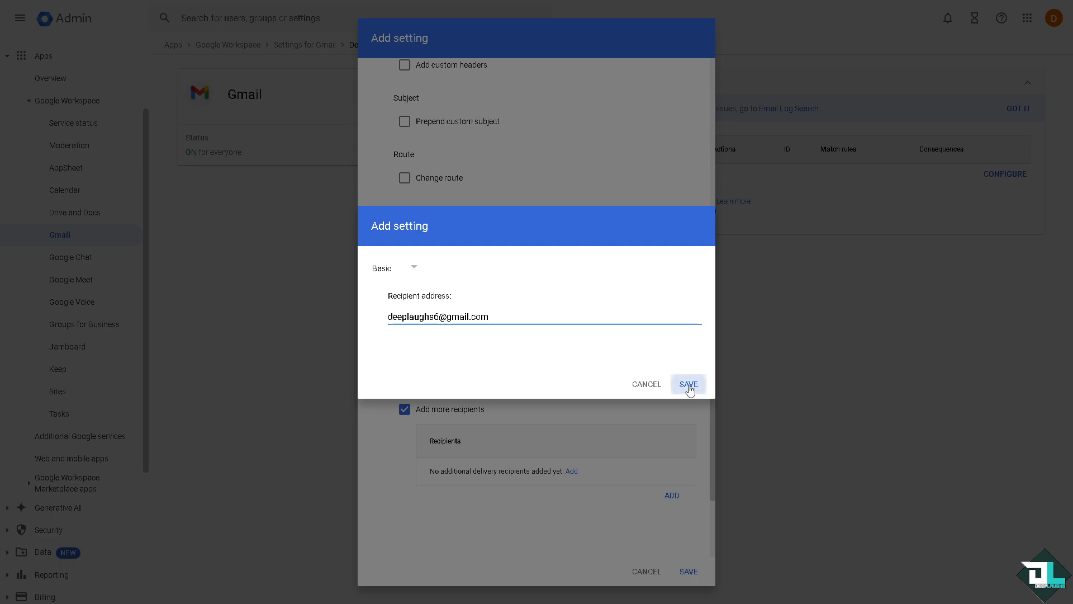
{"action": "left_click", "coordinate": [687, 383]}
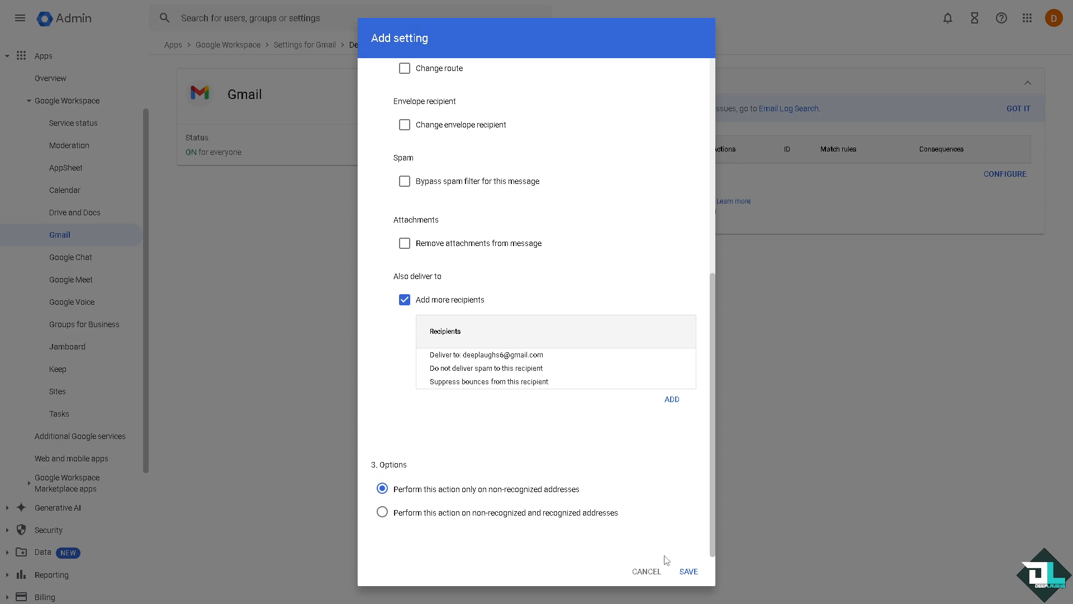
Save the routing rule so it appears enabled in the Default routing table
{"action": "left_click", "coordinate": [688, 572]}
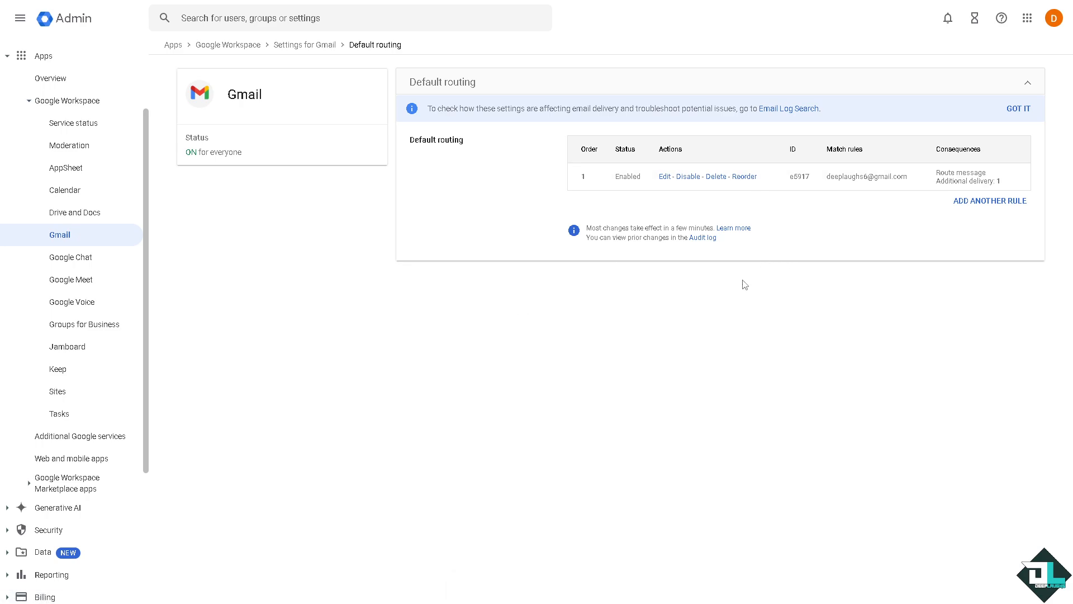
{"action": "mouse_move", "coordinate": [661, 390]}
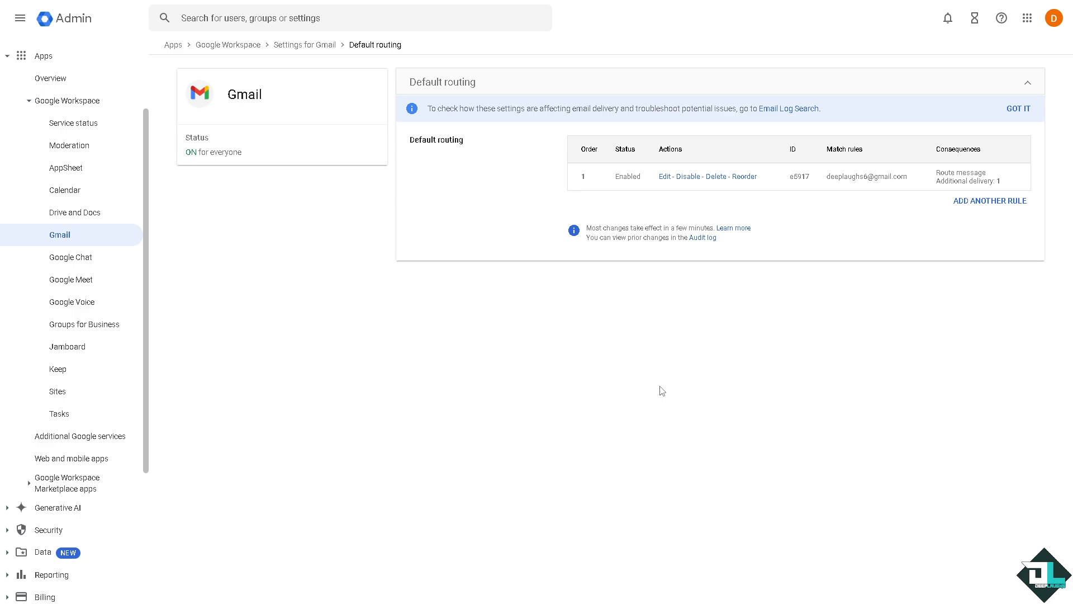
{"action": "mouse_move", "coordinate": [1027, 19]}
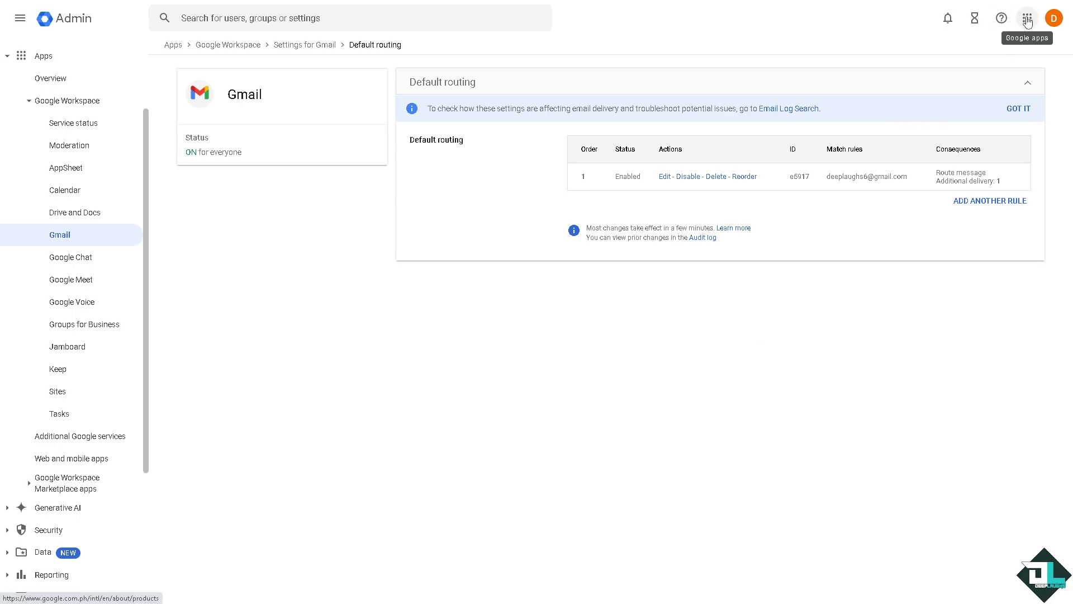
Launch Gmail from the Google apps menu and start composing a new message
{"action": "left_click", "coordinate": [1026, 18]}
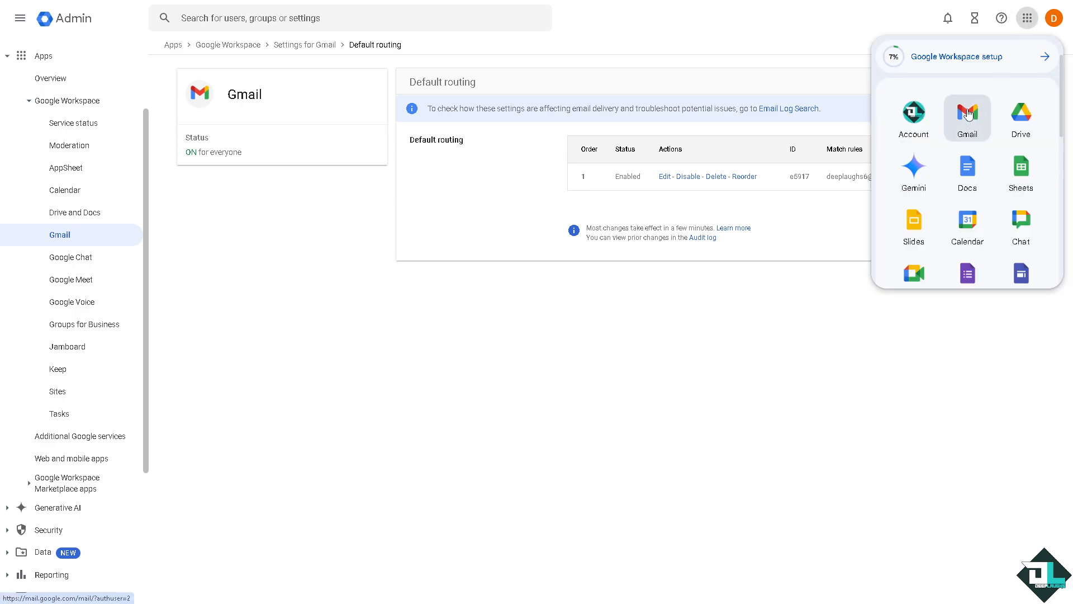
{"action": "left_click", "coordinate": [966, 116]}
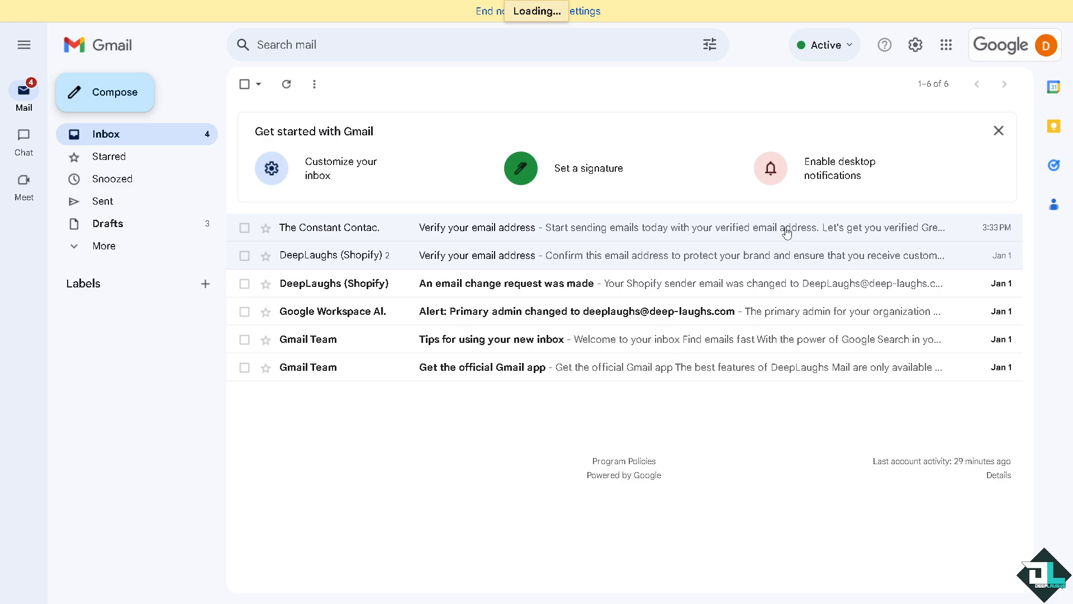
{"action": "left_click", "coordinate": [105, 92]}
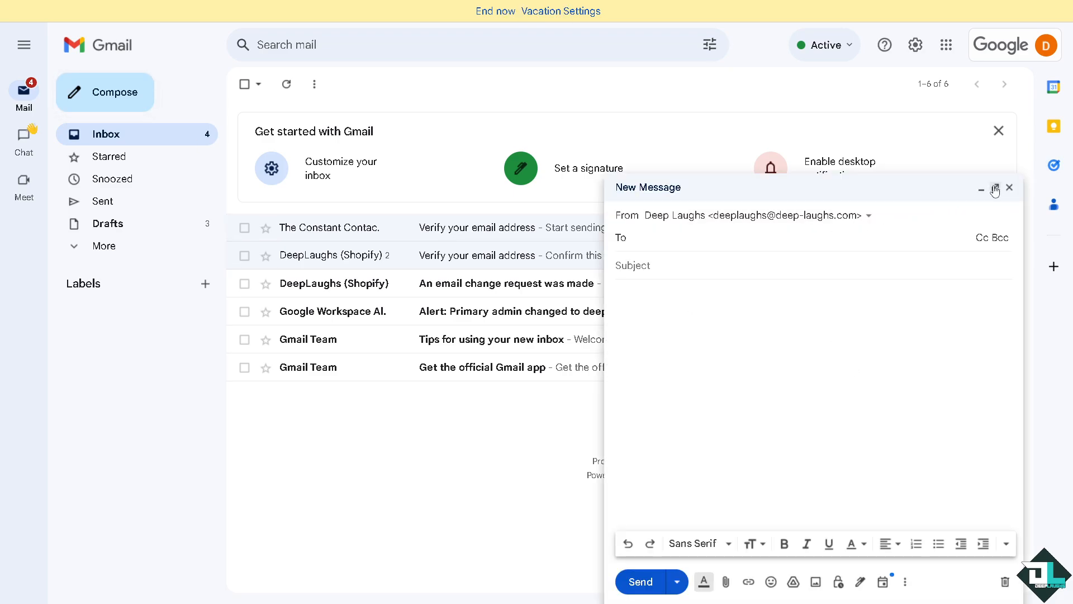
Maximize the draft, make the heading bold, huge and red, and insert the Workspace thumbnail
{"action": "left_click", "coordinate": [995, 188]}
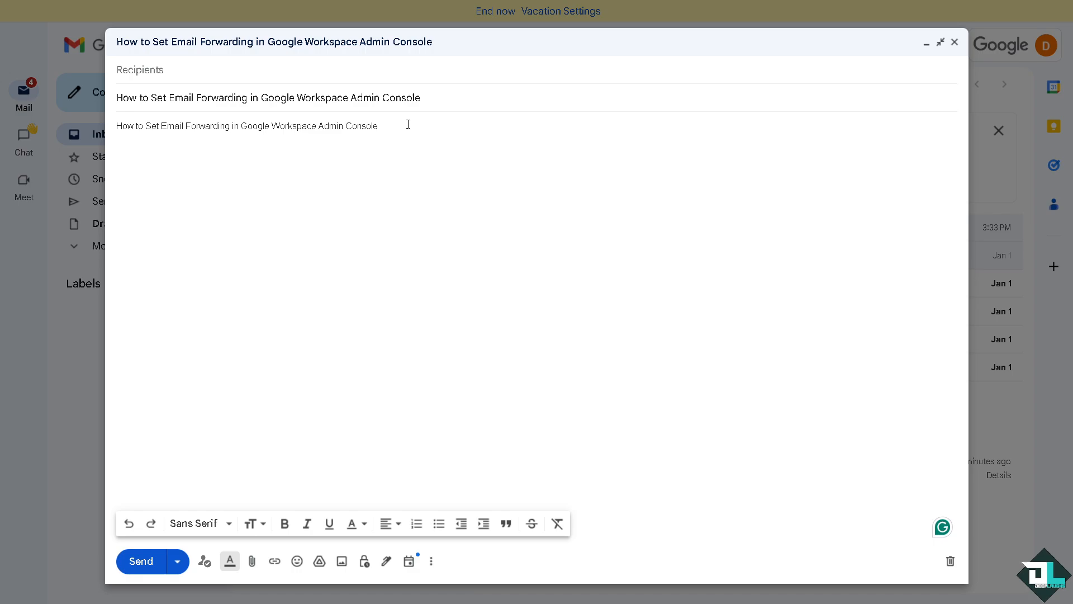
{"action": "left_click", "coordinate": [284, 523]}
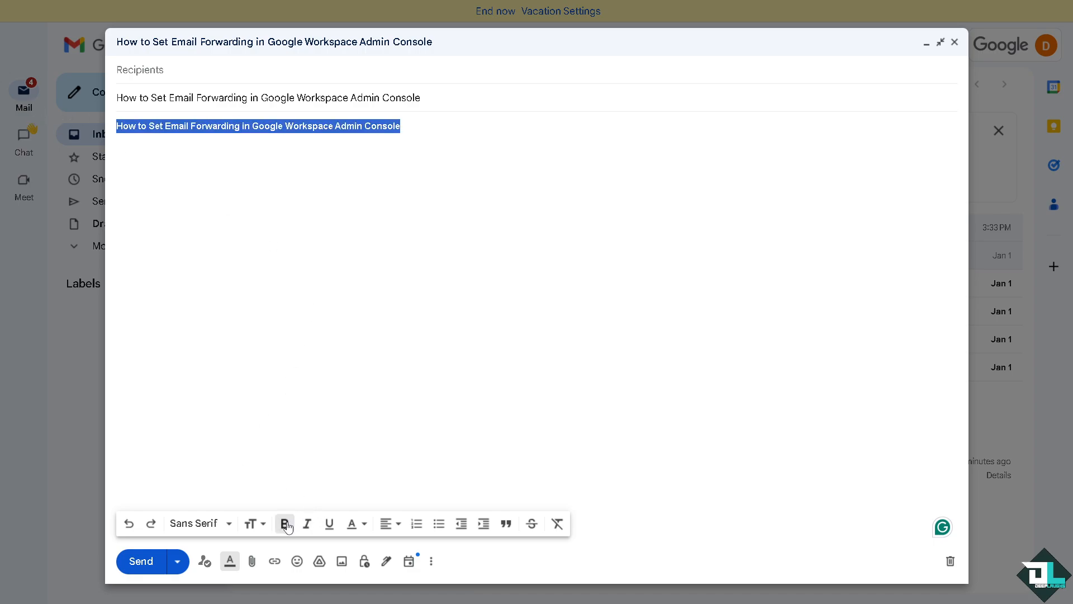
{"action": "mouse_move", "coordinate": [253, 523]}
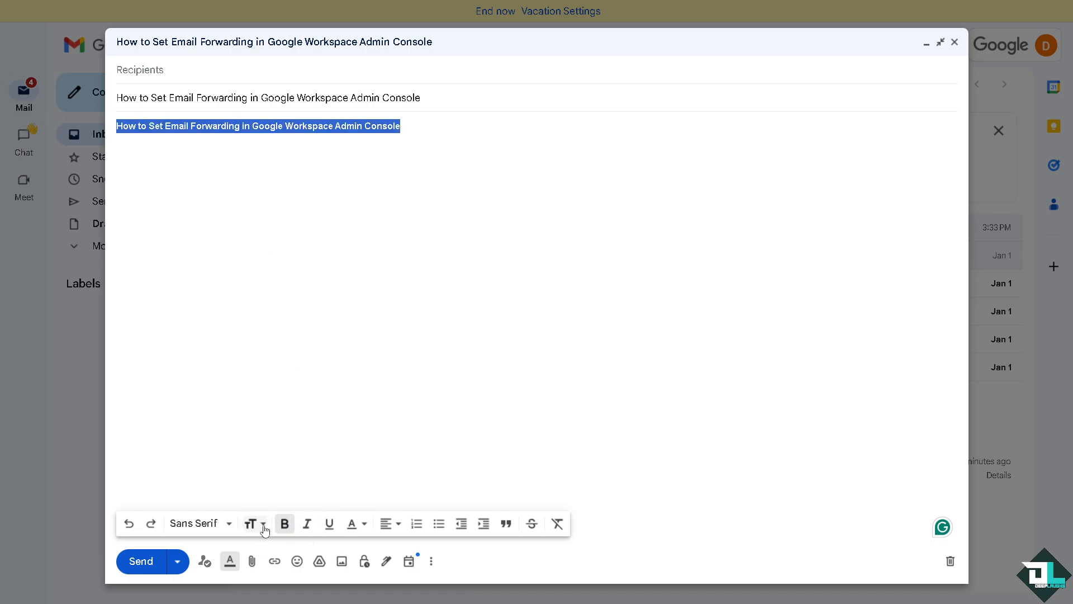
{"action": "left_click", "coordinate": [355, 523]}
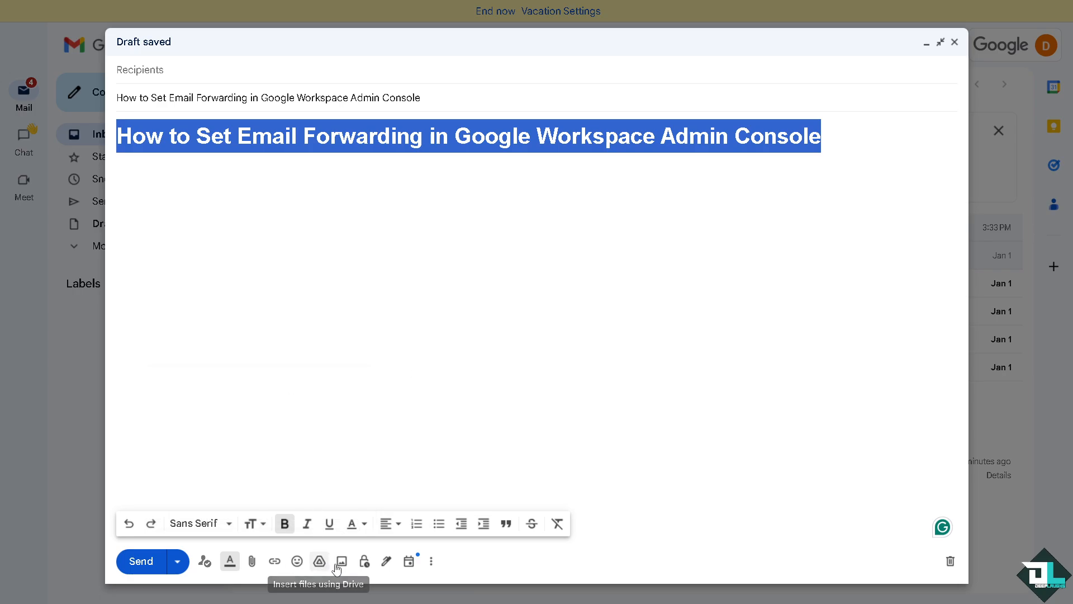
{"action": "left_click", "coordinate": [341, 561]}
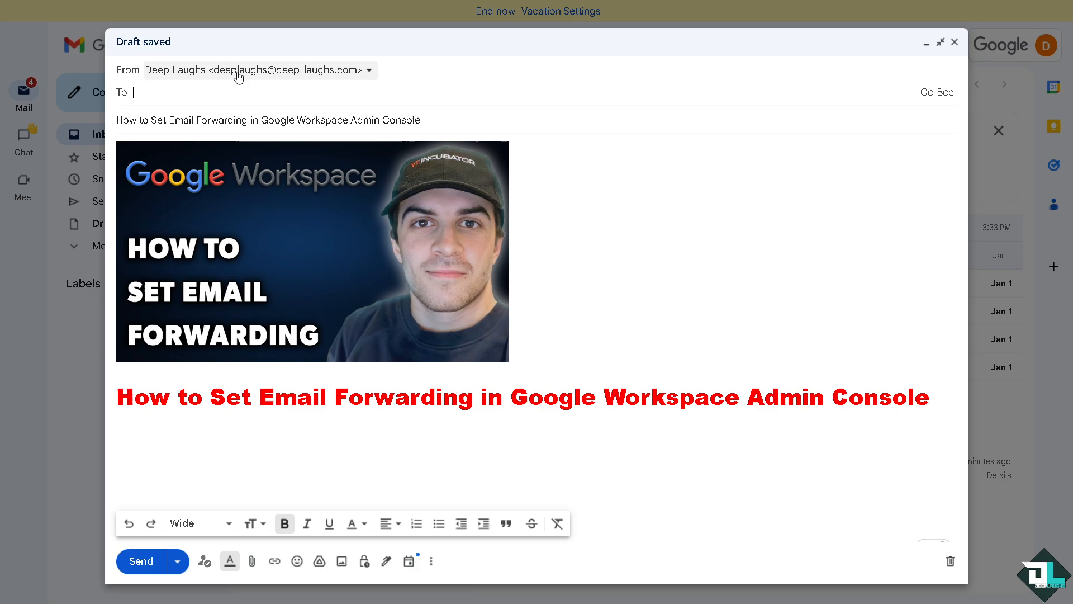
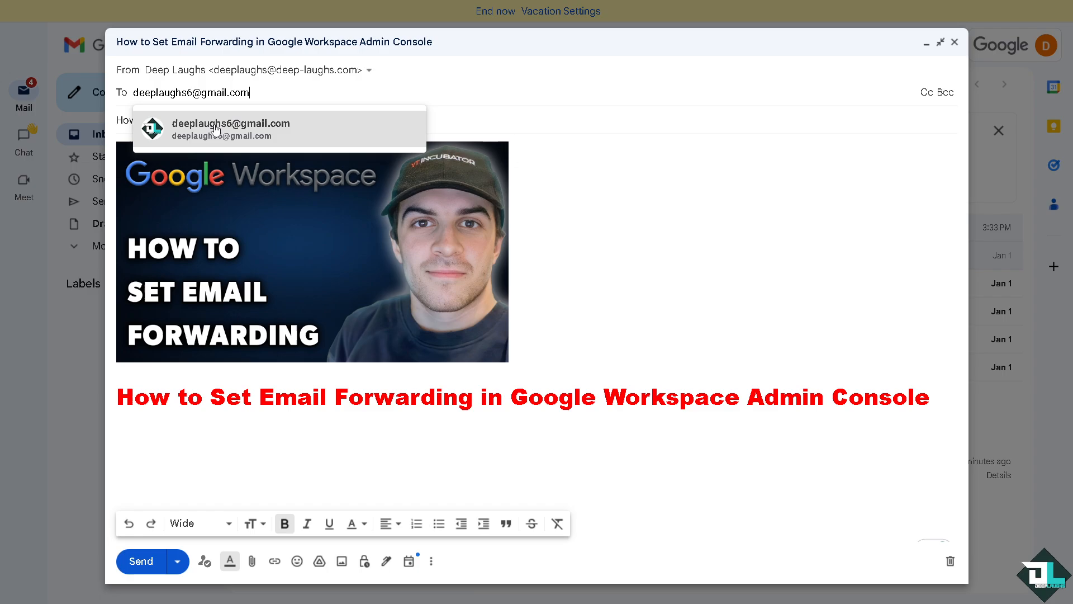
Address the test email to the suggested deep... Gmail recipient and send it
{"action": "left_click", "coordinate": [140, 560]}
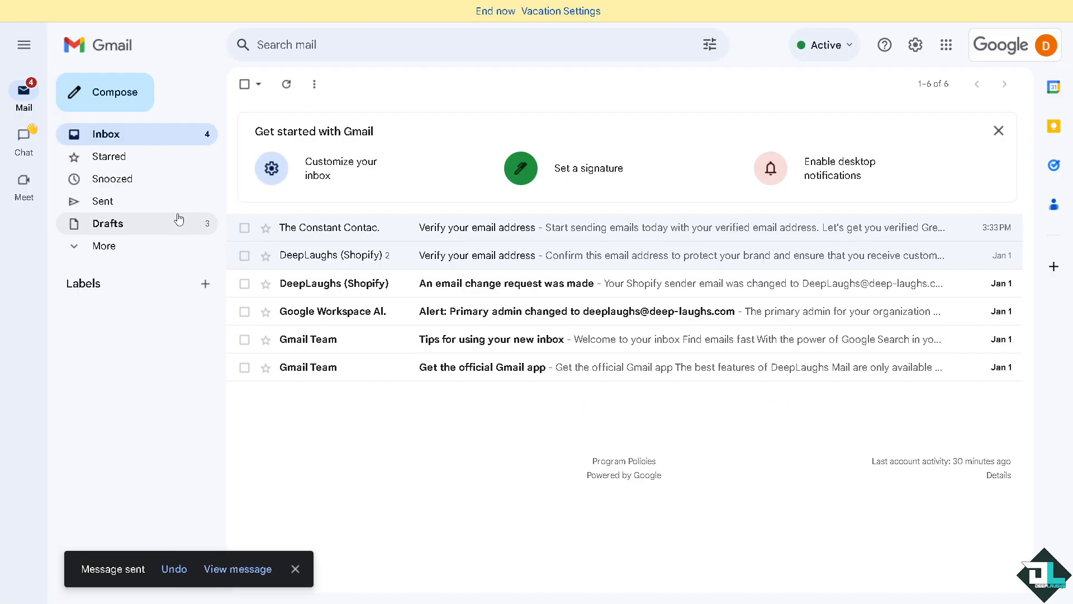
{"action": "mouse_move", "coordinate": [396, 313]}
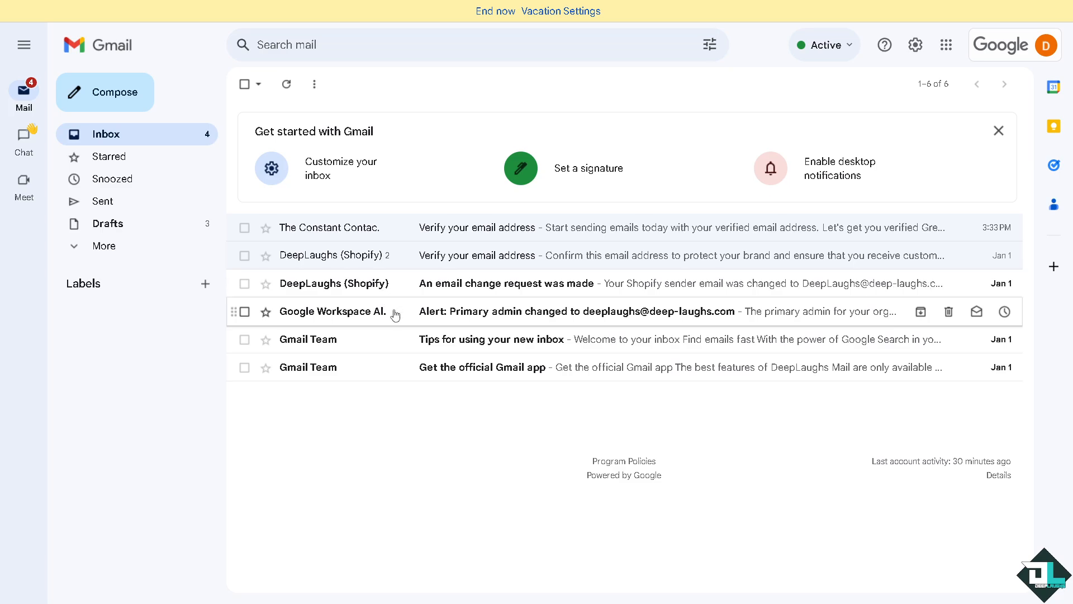
{"action": "mouse_move", "coordinate": [394, 314]}
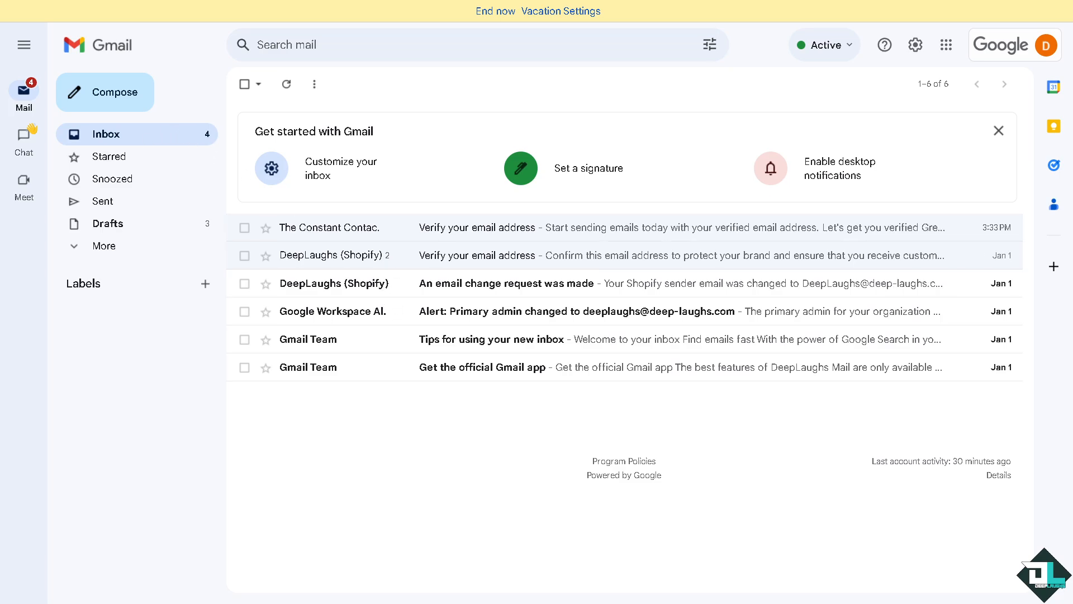